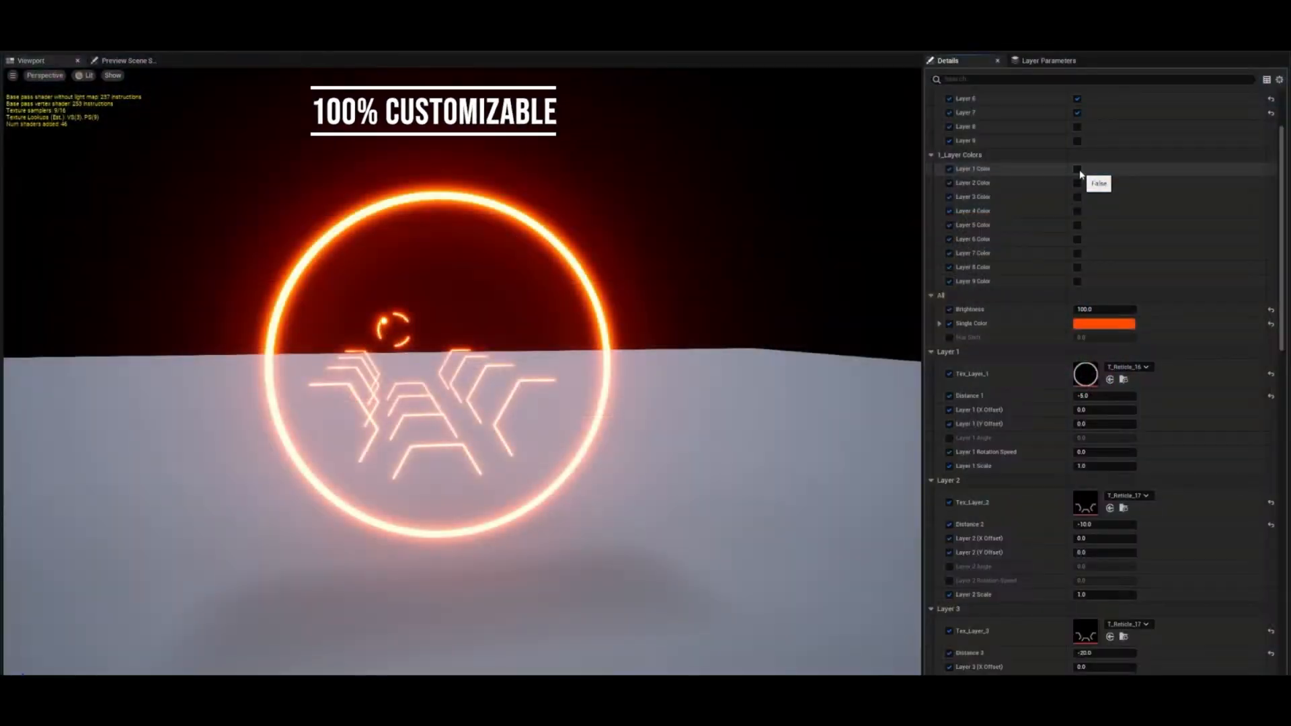
- Override Layer 1 Color so the outer ring gets its own purple colour
{"action": "left_click", "coordinate": [1077, 168]}
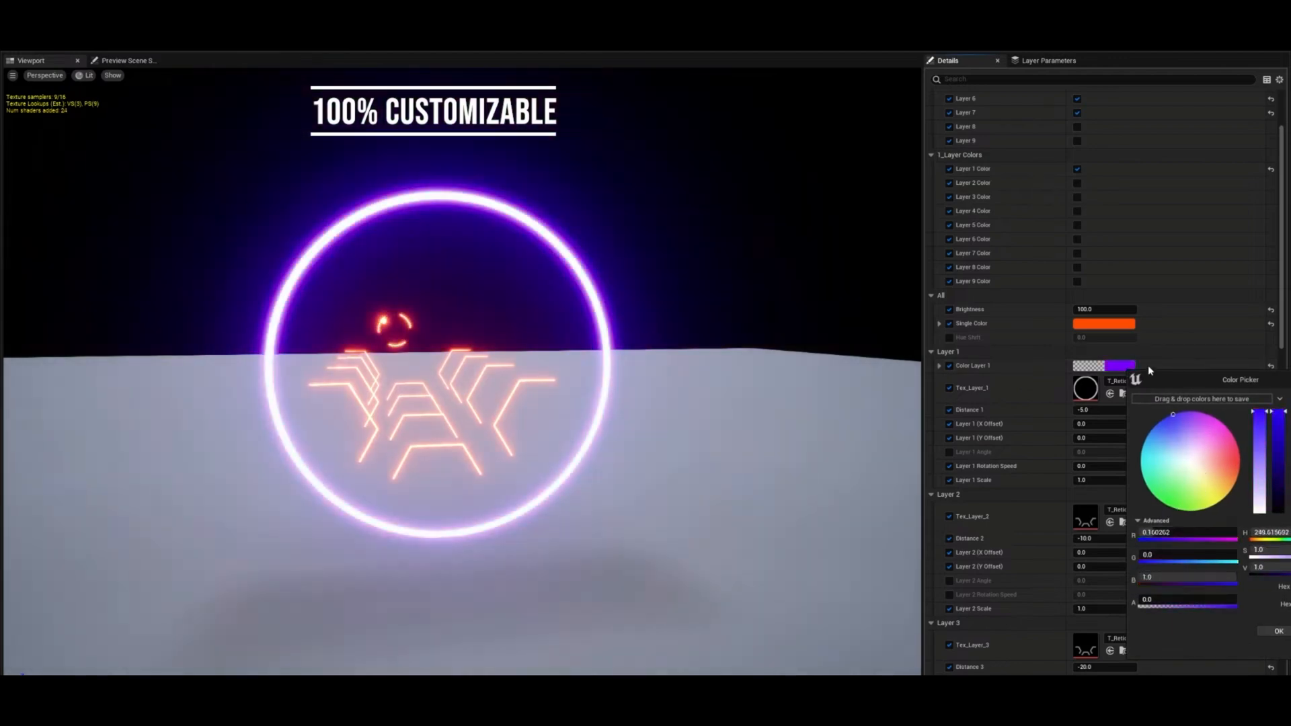
{"action": "scroll", "scroll_direction": "down", "scroll_amount": 3}
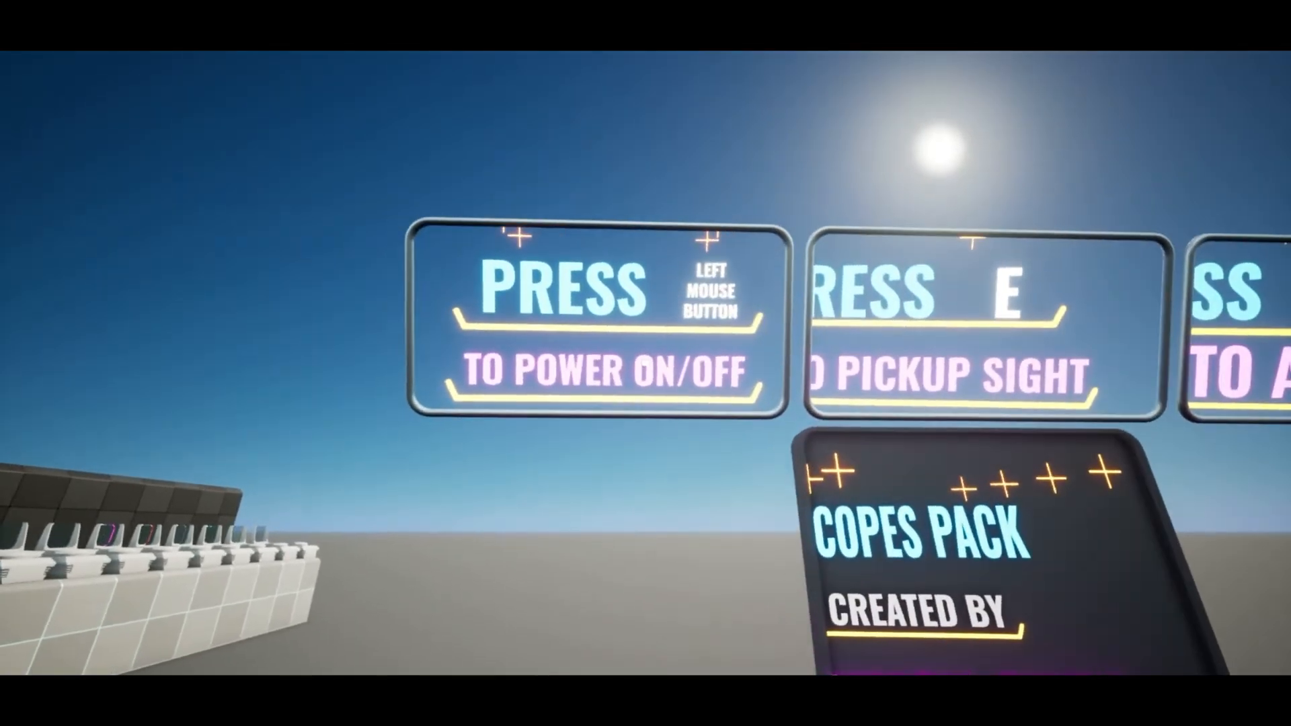
{"action": "mouse_move", "coordinate": [646, 363]}
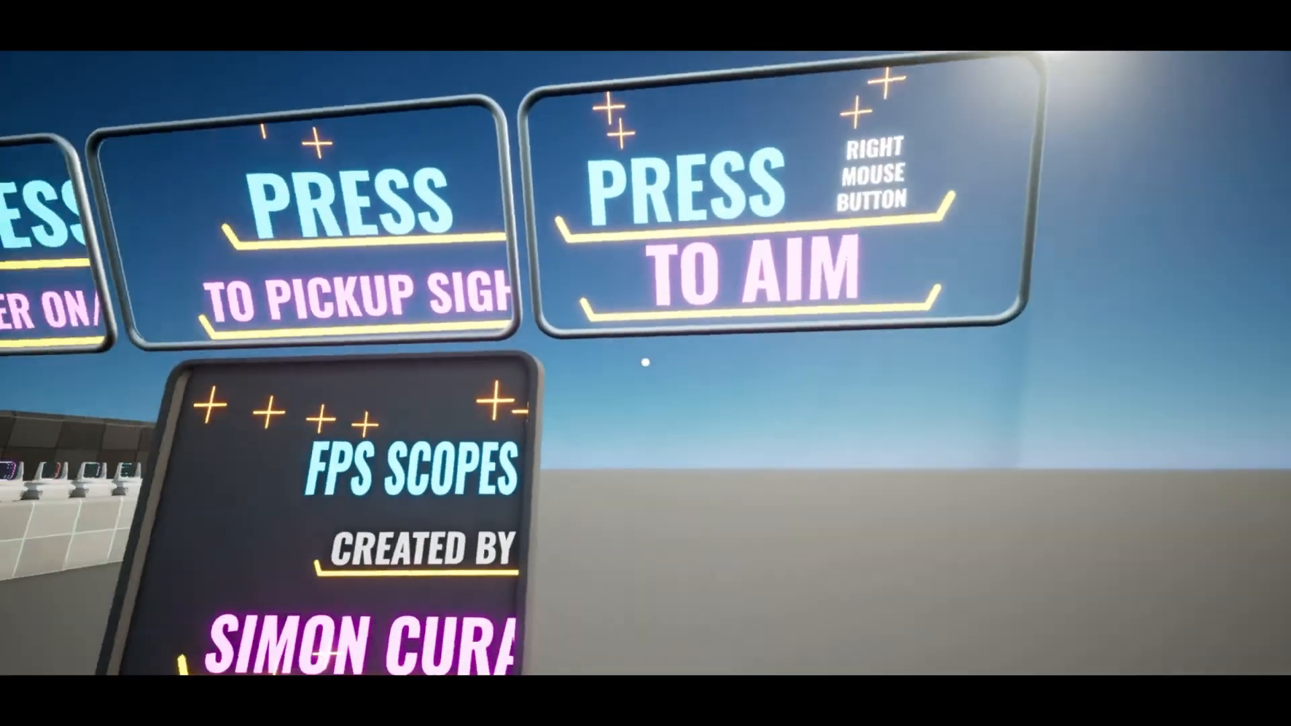
{"action": "mouse_move", "coordinate": [646, 363]}
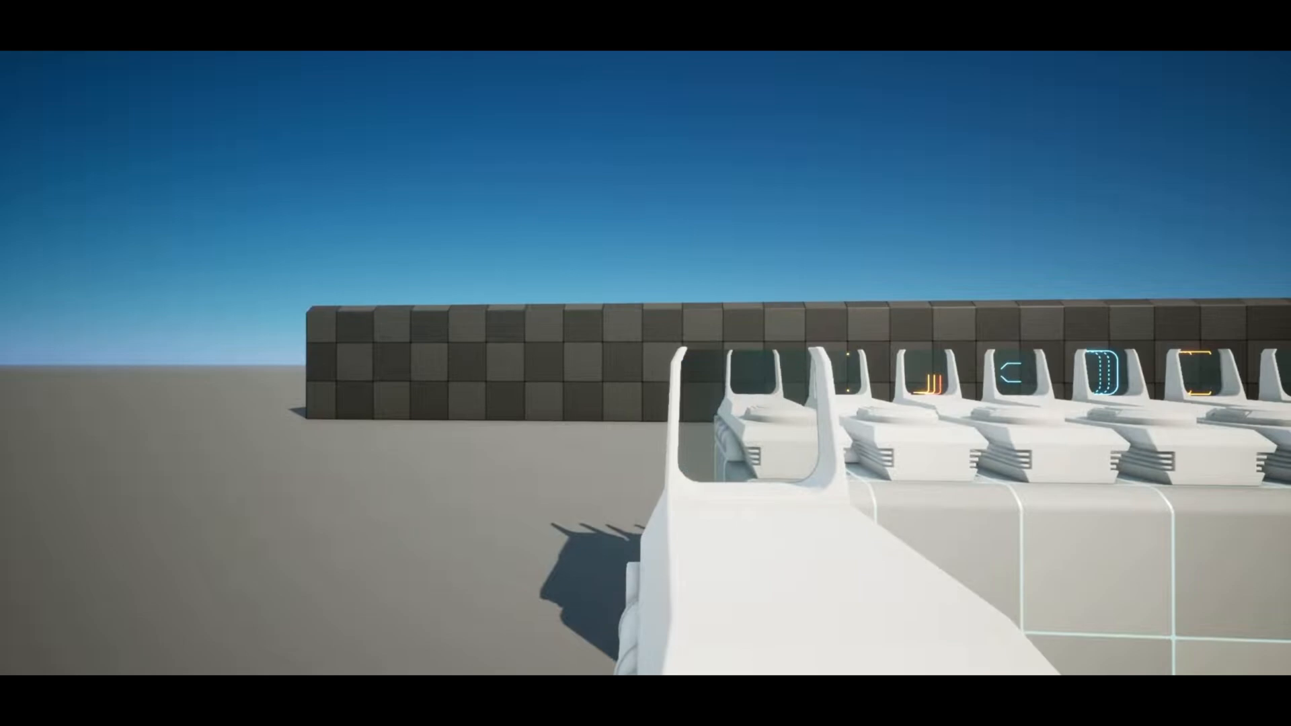
{"action": "mouse_move", "coordinate": [645, 363]}
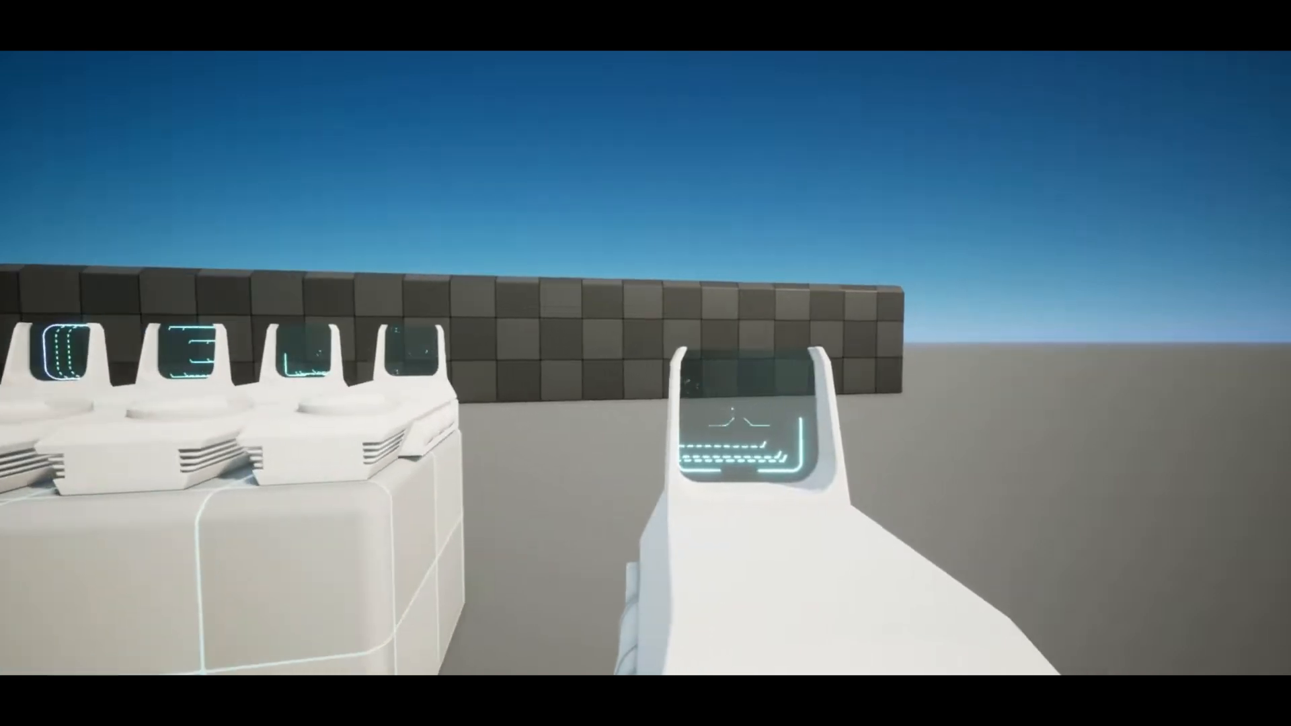
{"action": "mouse_move", "coordinate": [645, 363]}
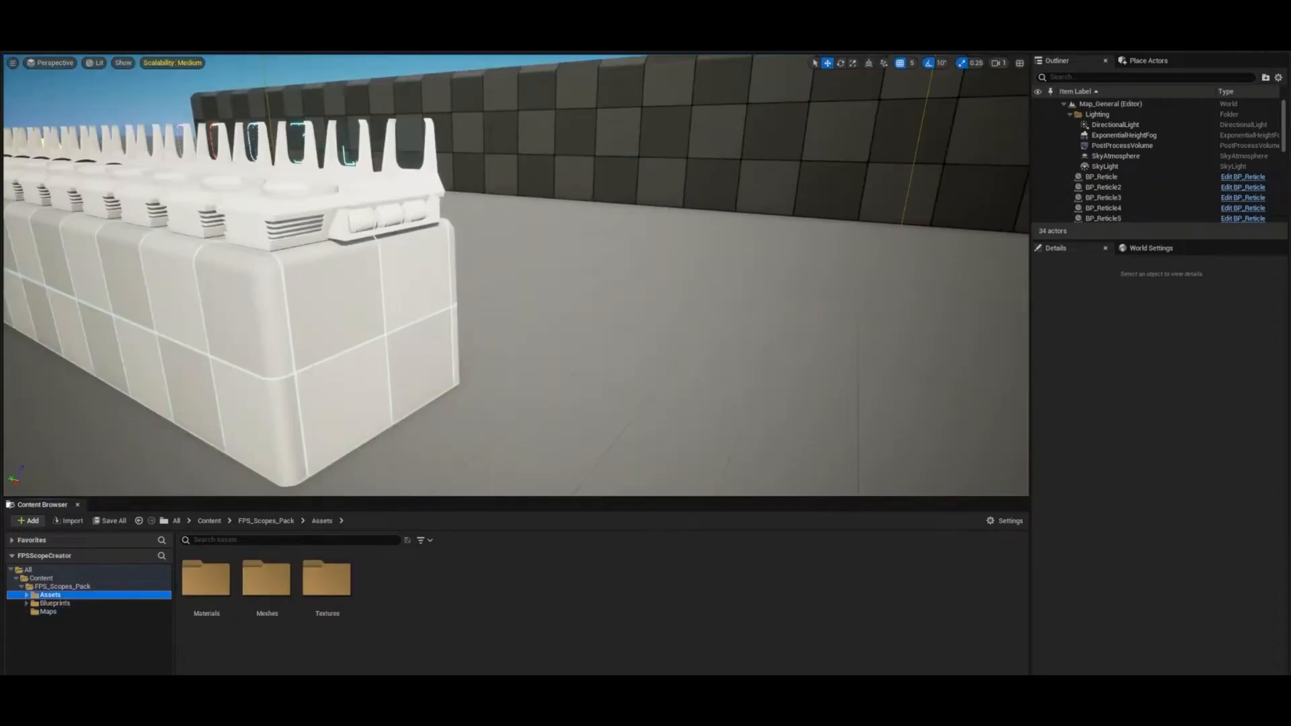
- Browse the Reticles and Frames texture folders, then go to Assets > Materials
{"action": "left_click", "coordinate": [60, 603]}
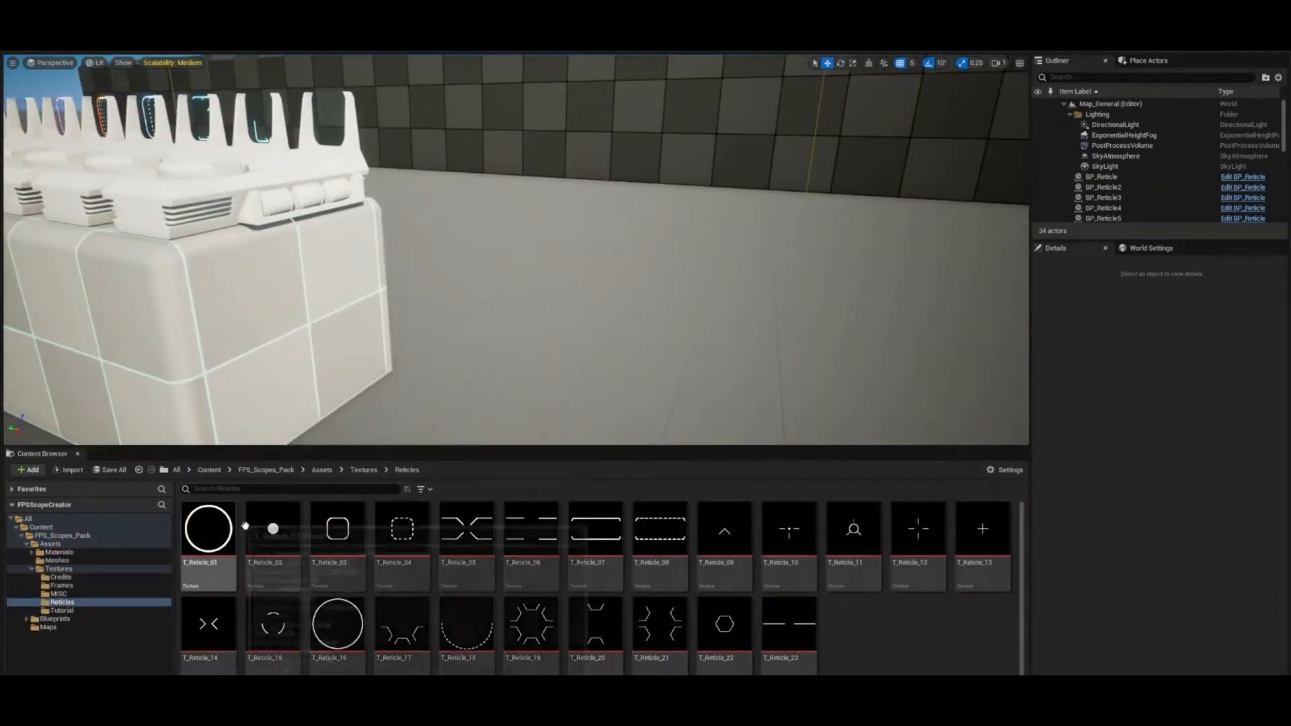
{"action": "left_click", "coordinate": [61, 585]}
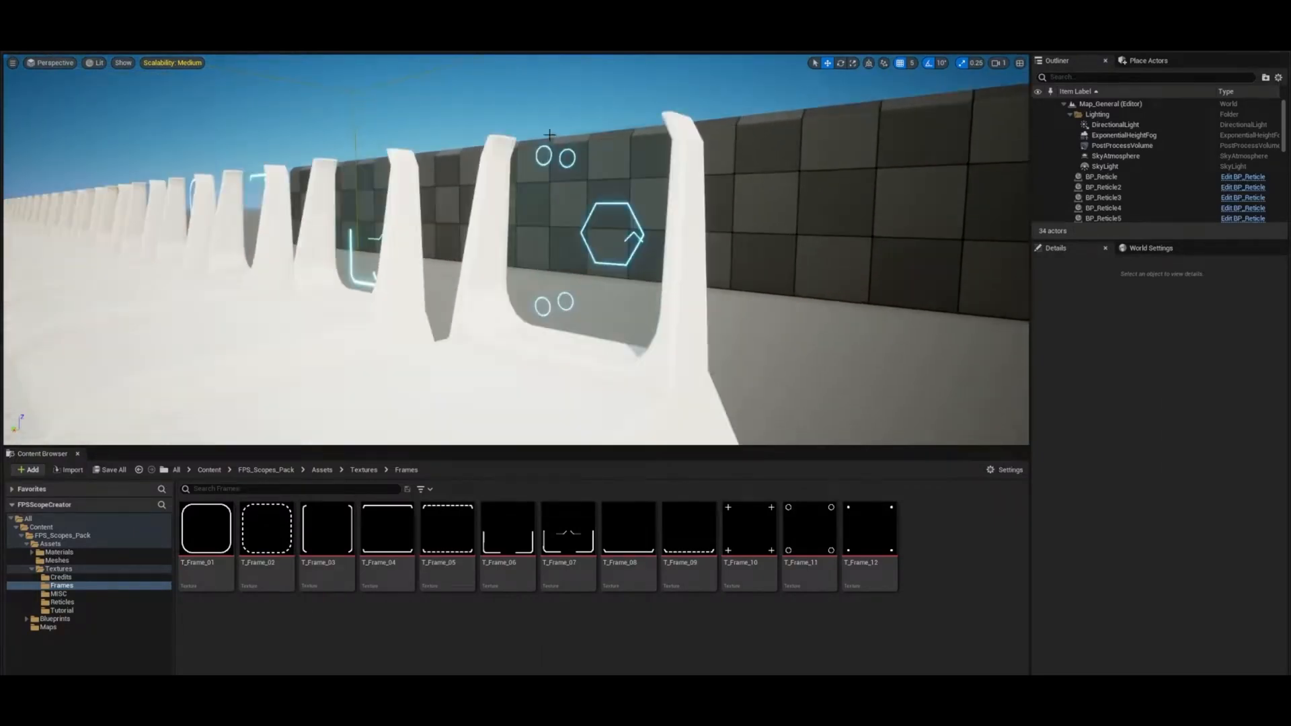
{"action": "left_click", "coordinate": [60, 603]}
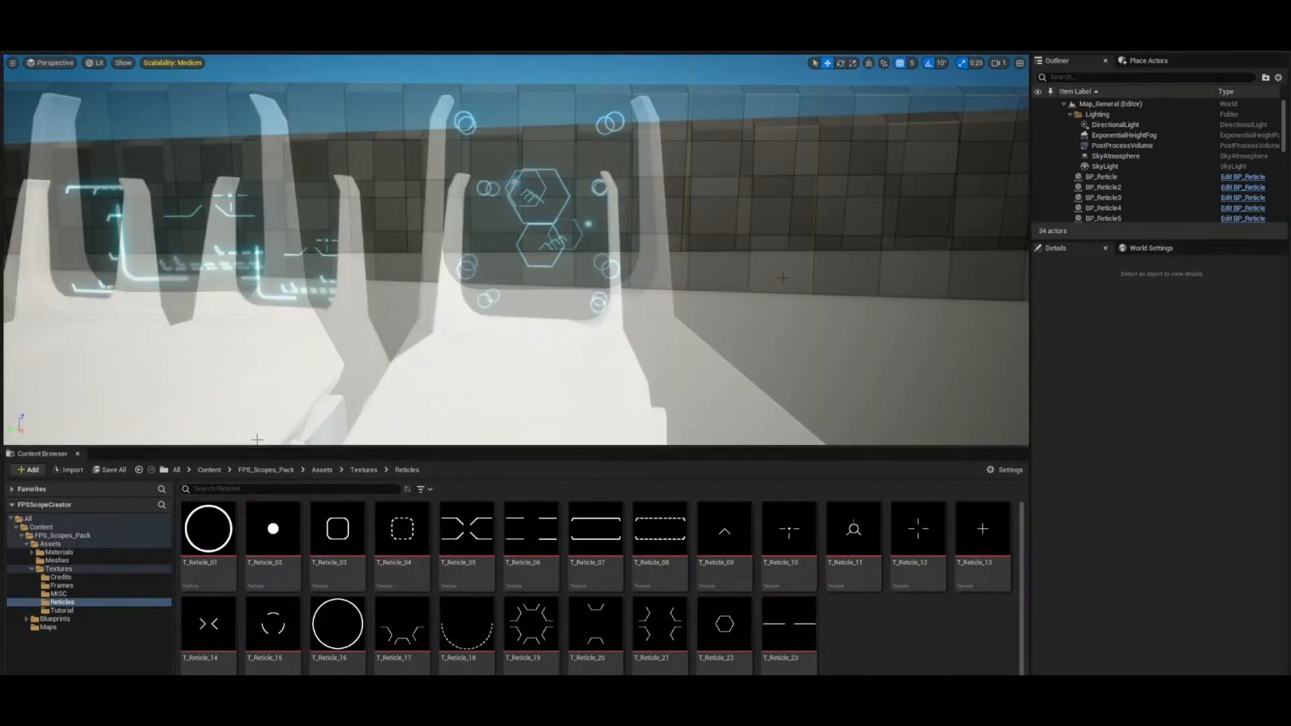
{"action": "left_click", "coordinate": [58, 552]}
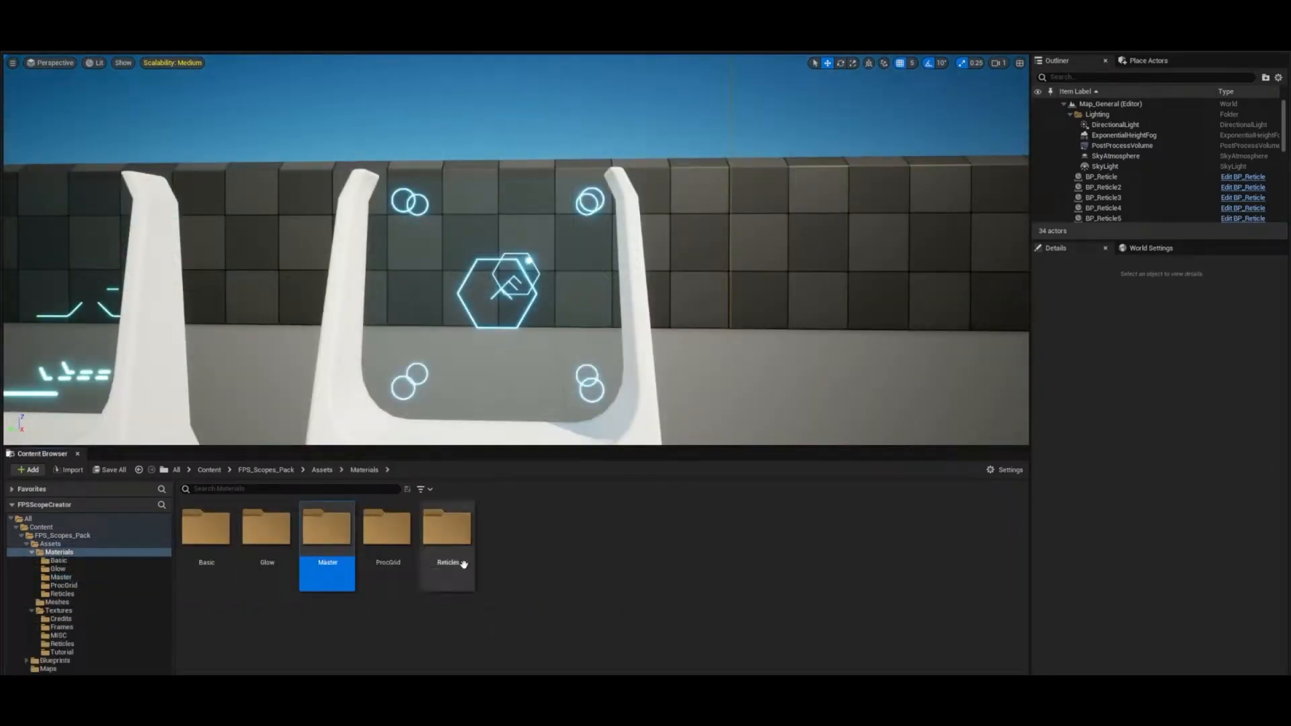
- Create material instance MI_Reticle_Guide1 from M_Reticle_Master in the Master folder
{"action": "double_click", "coordinate": [448, 528]}
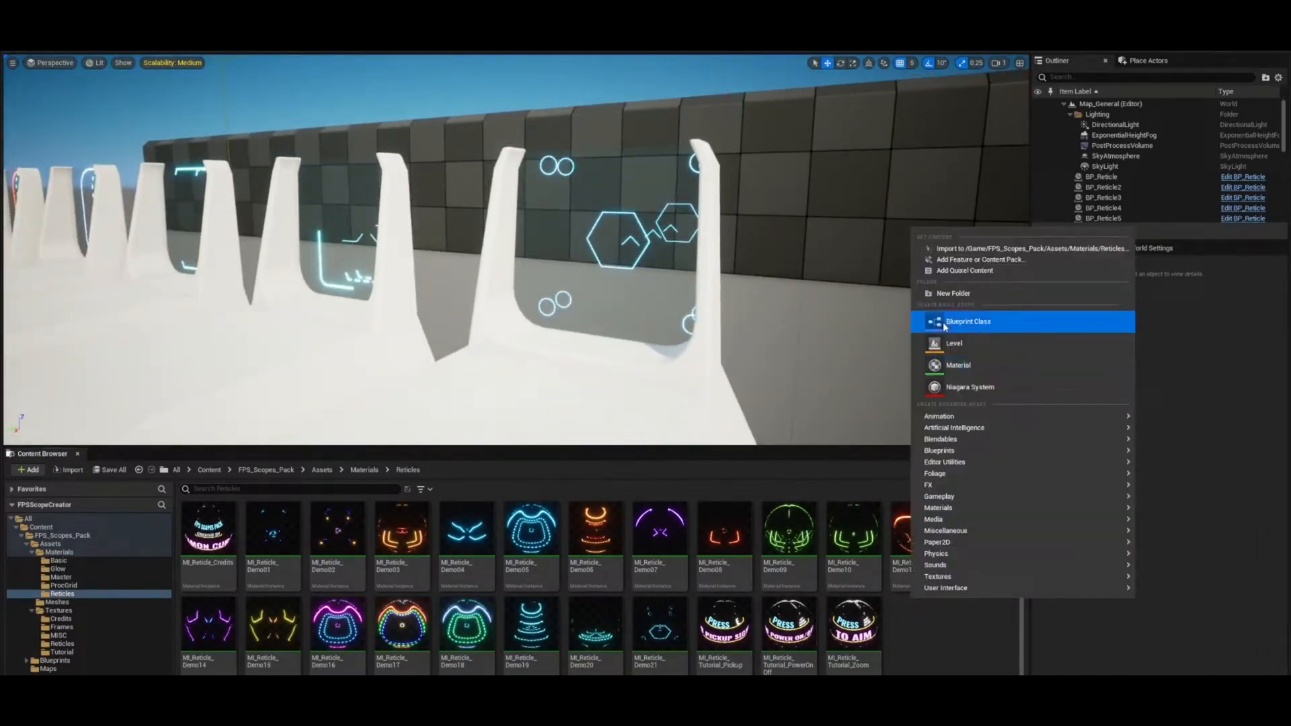
{"action": "left_click", "coordinate": [60, 577]}
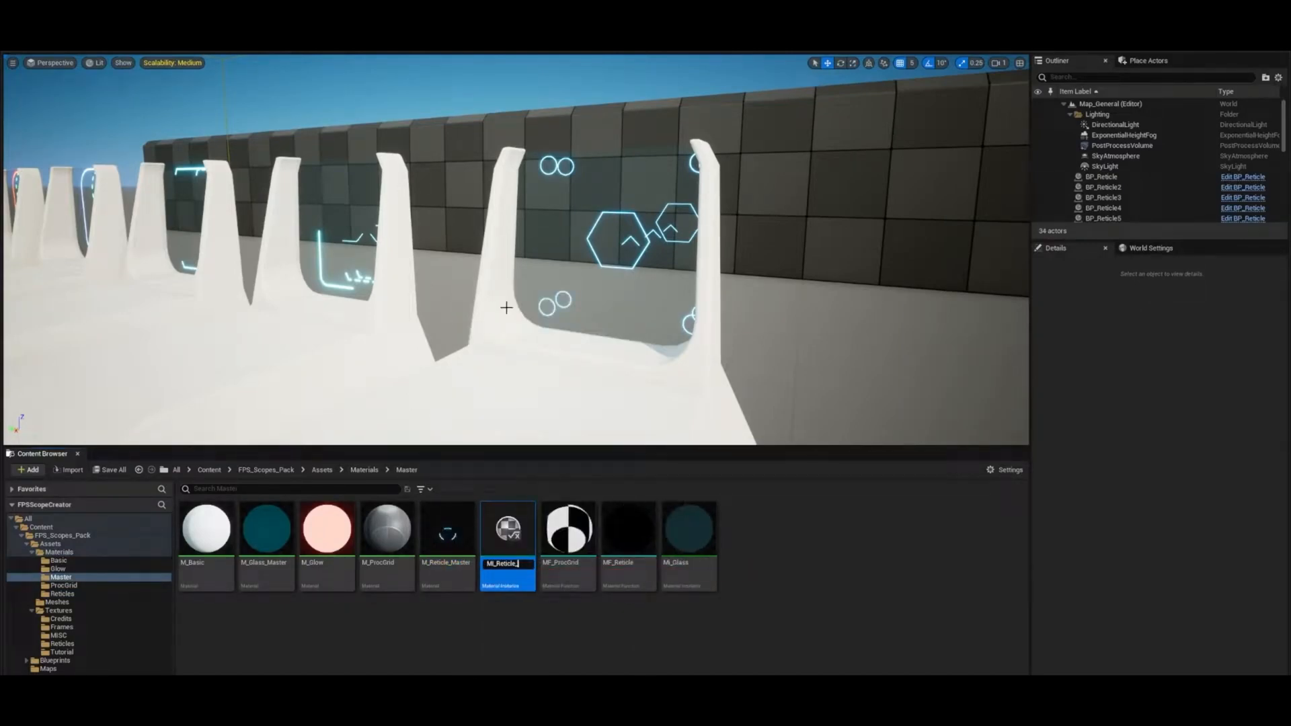
{"action": "mouse_move", "coordinate": [689, 532]}
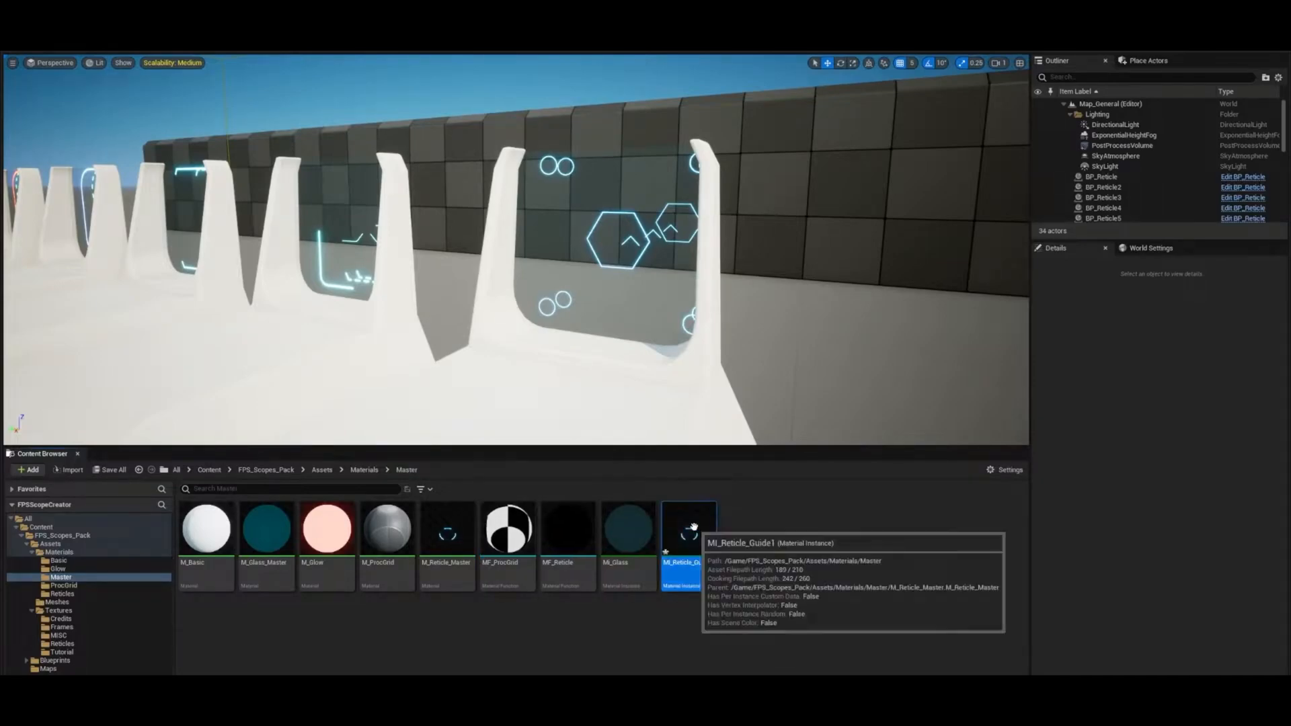
{"action": "left_click", "coordinate": [62, 593]}
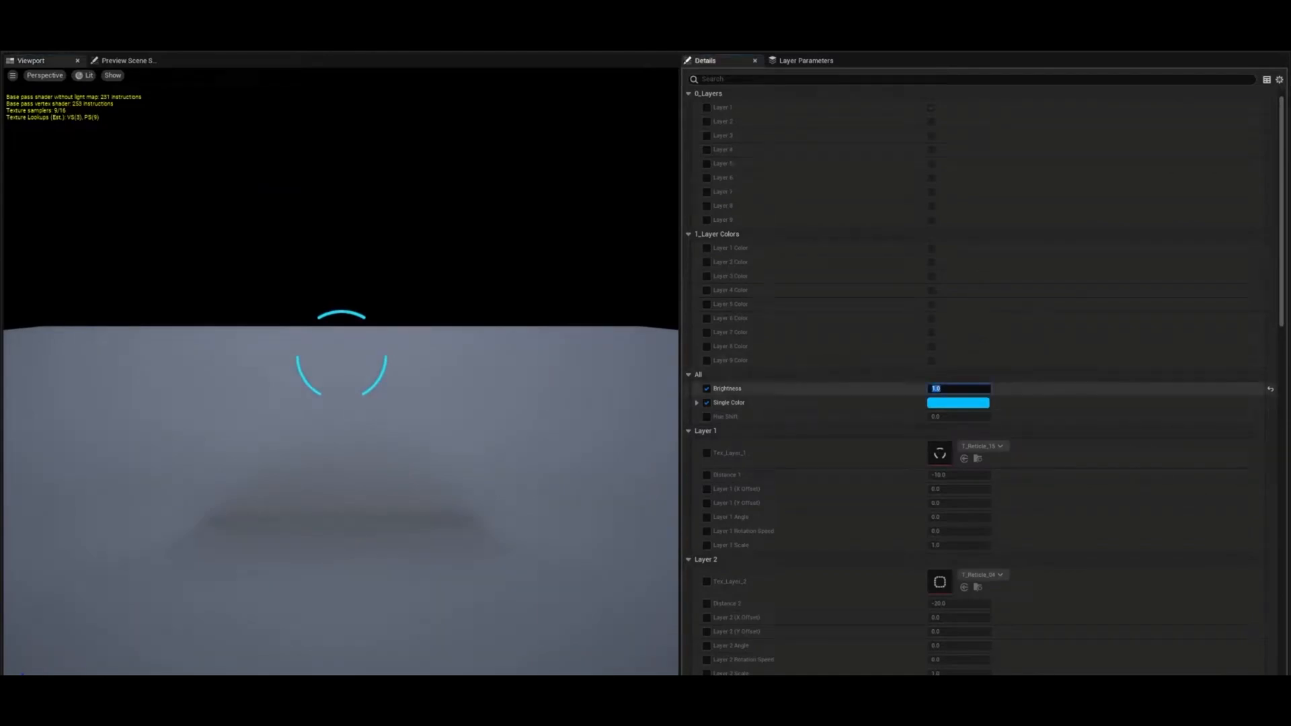
- Set Brightness to 25 and override Tex_Layer_1 with a frame texture
{"action": "left_click", "coordinate": [706, 417]}
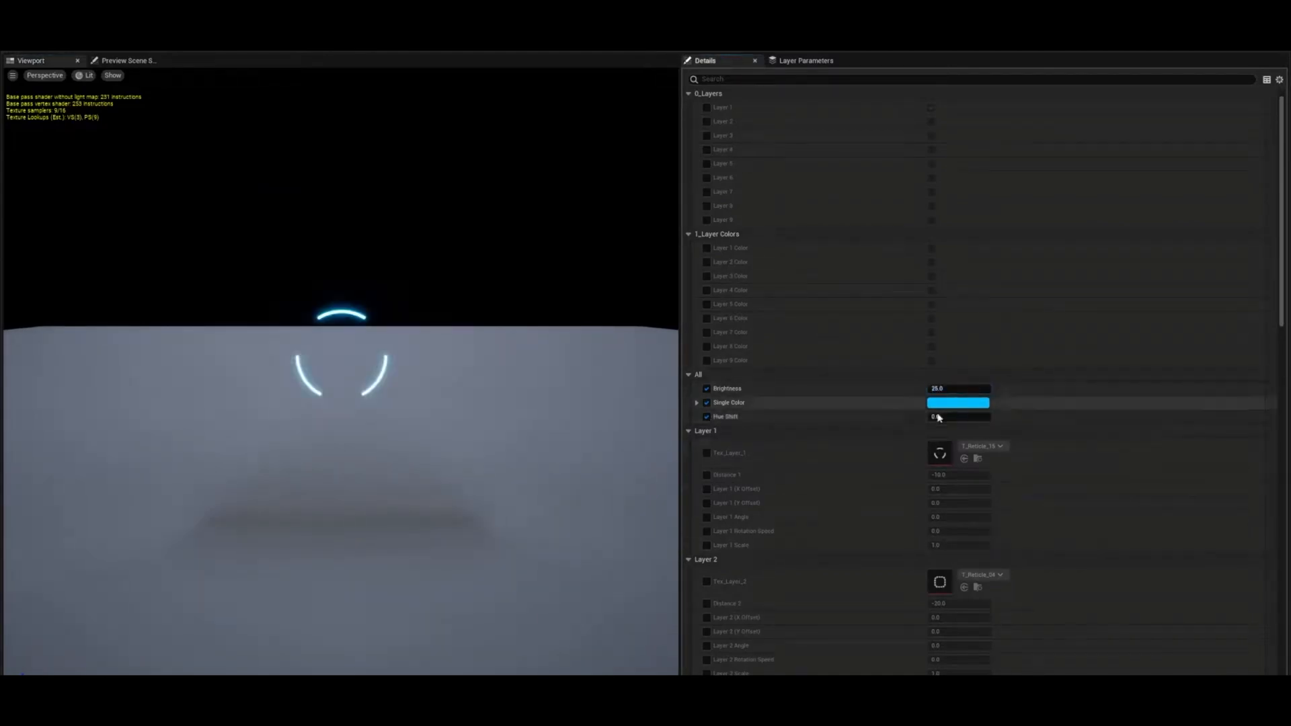
{"action": "left_click", "coordinate": [706, 416]}
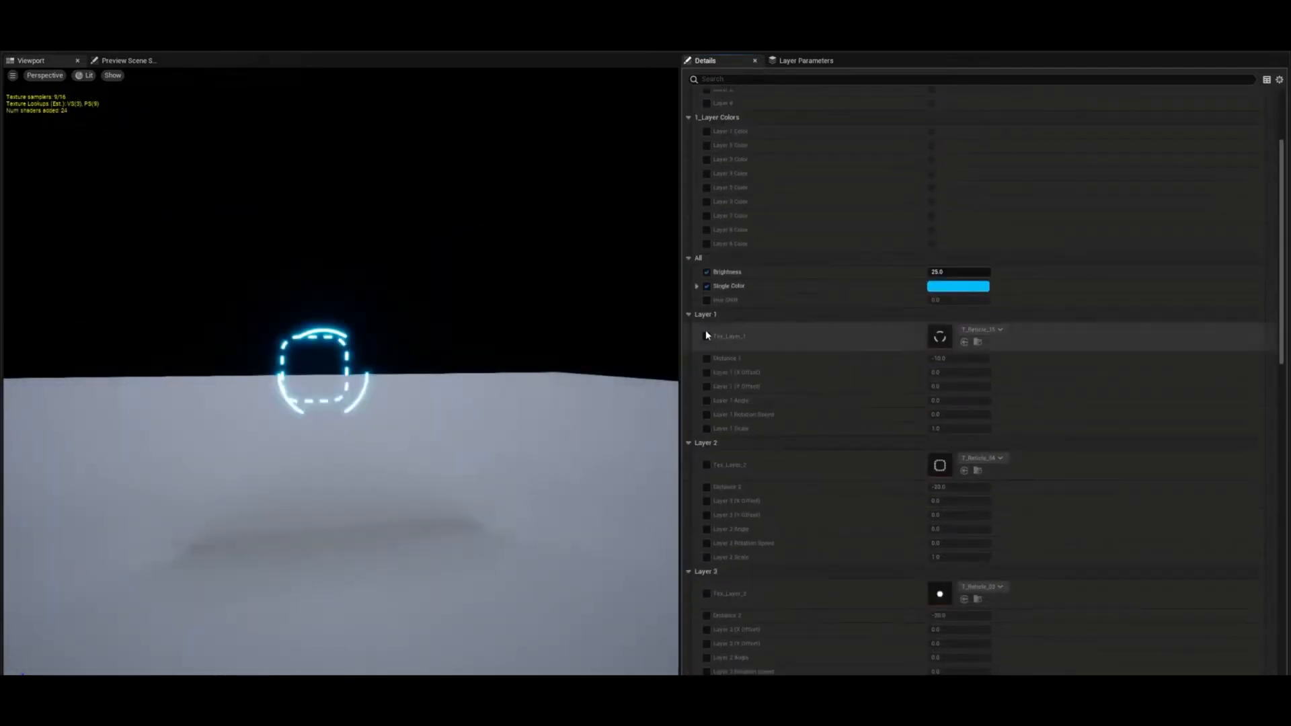
{"action": "left_click", "coordinate": [984, 330]}
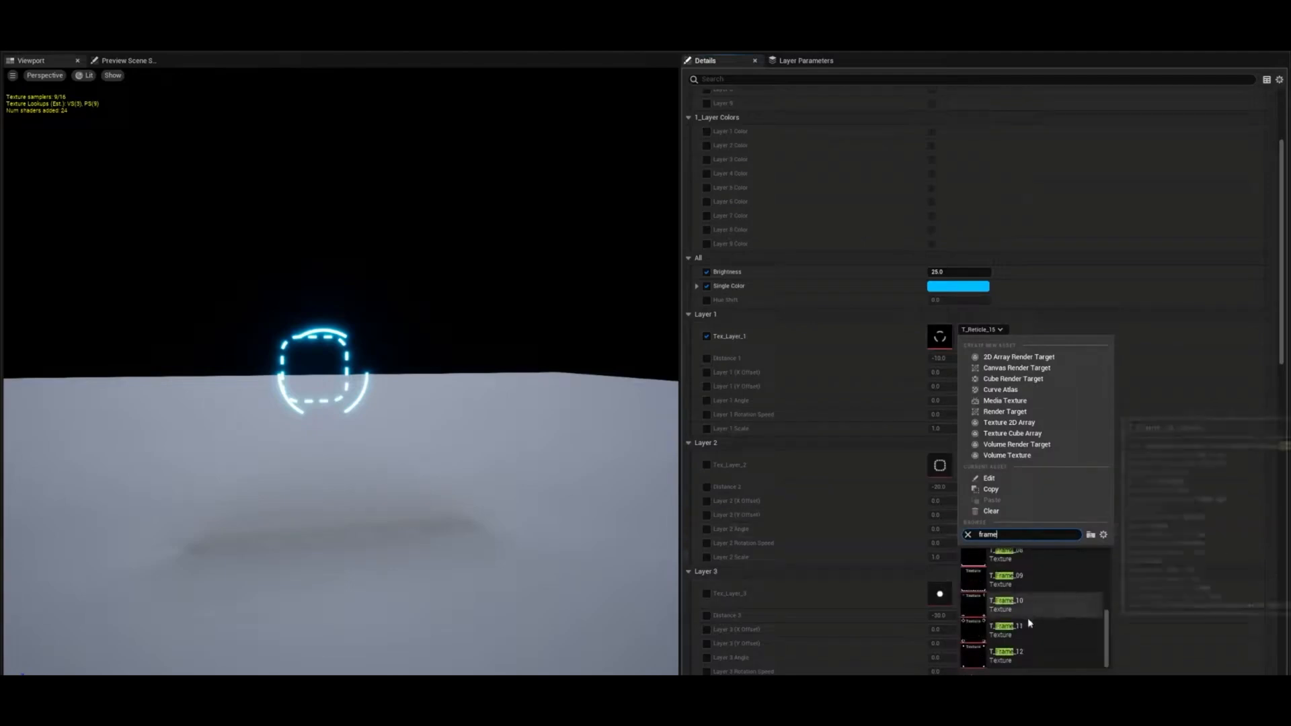
{"action": "left_click", "coordinate": [1006, 625]}
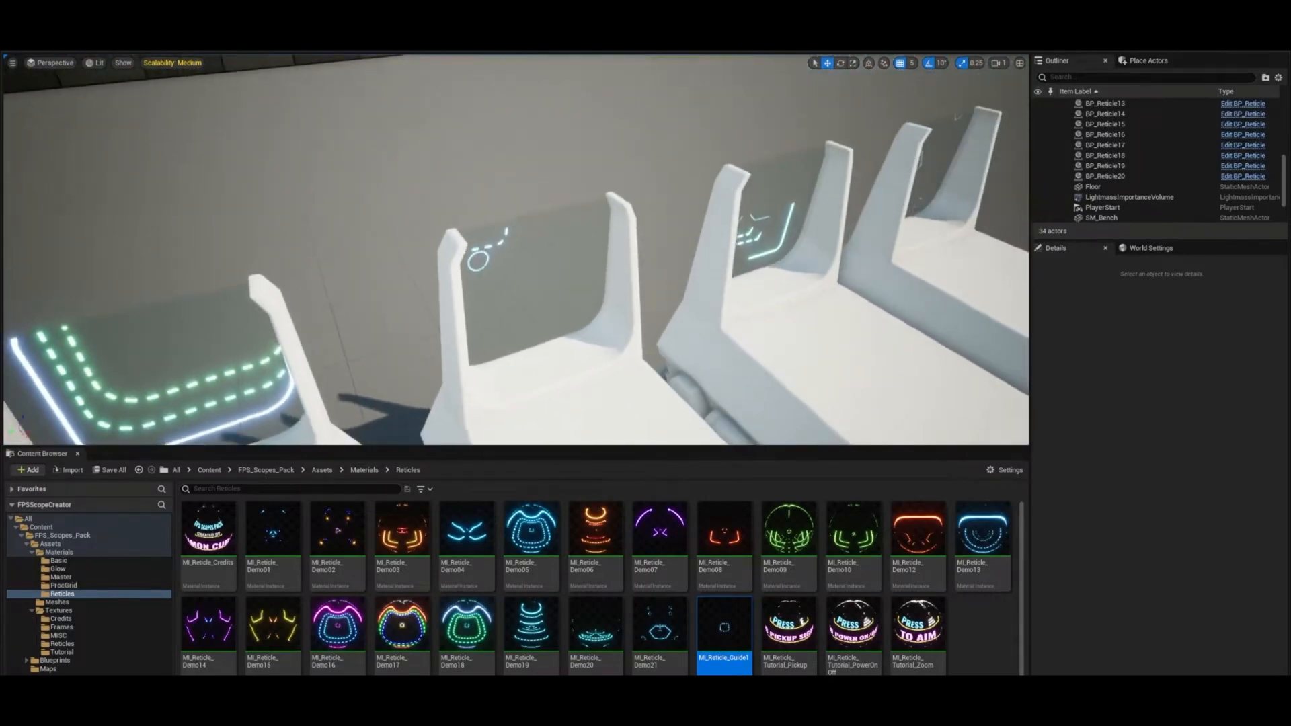
- Reopen MI_Reticle_Guide1 and set the frame layer's Distance 1 to -5
{"action": "double_click", "coordinate": [723, 627]}
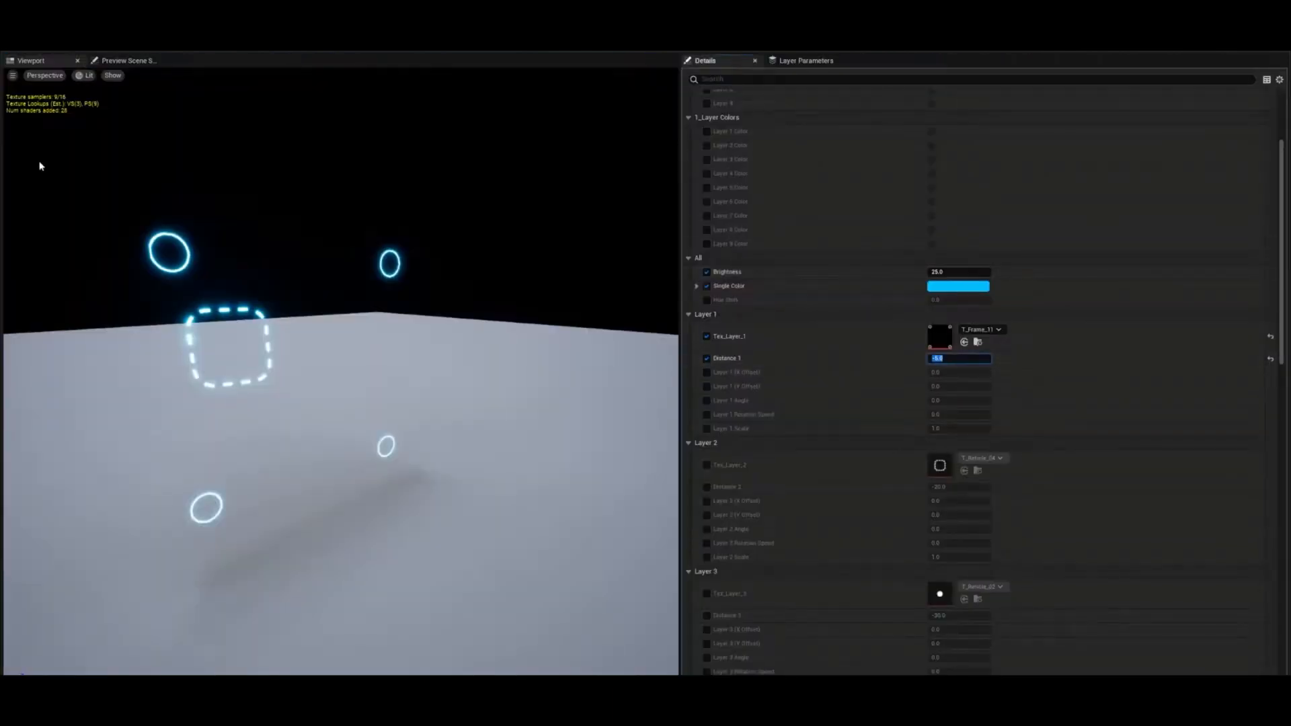
{"action": "scroll", "scroll_direction": "down", "scroll_amount": 3}
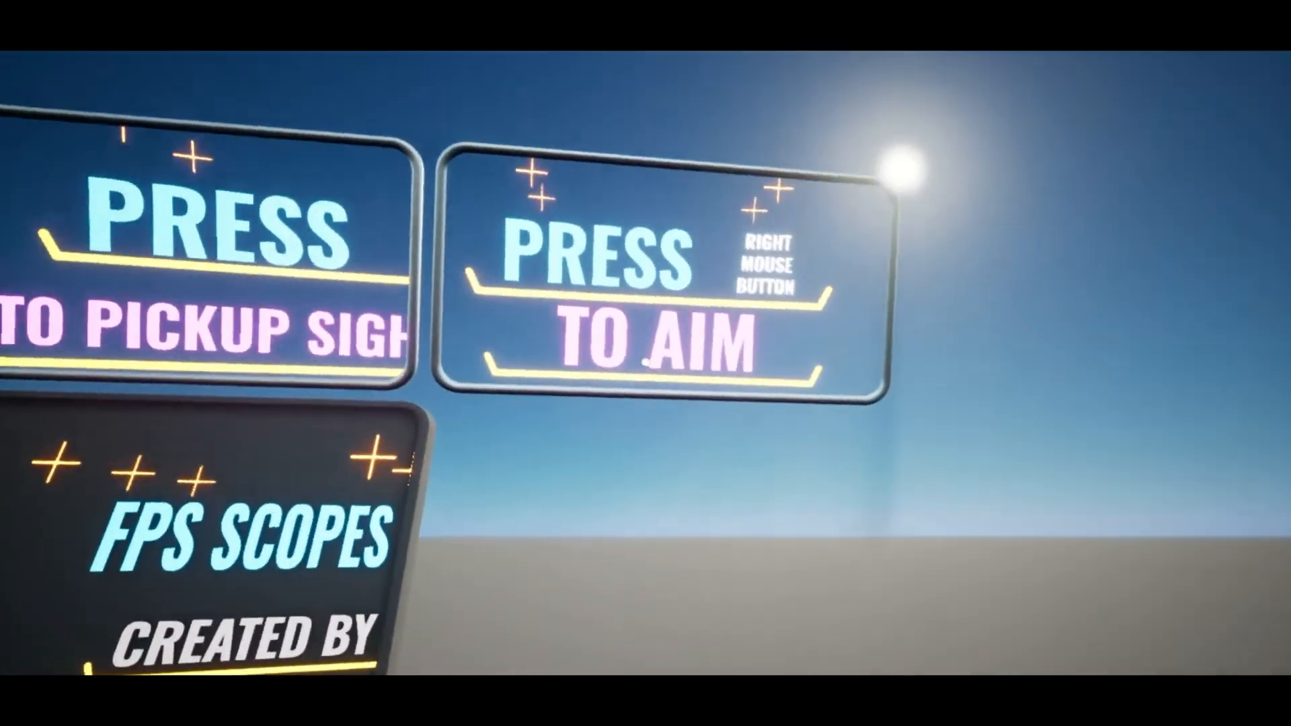
{"action": "mouse_move", "coordinate": [646, 363]}
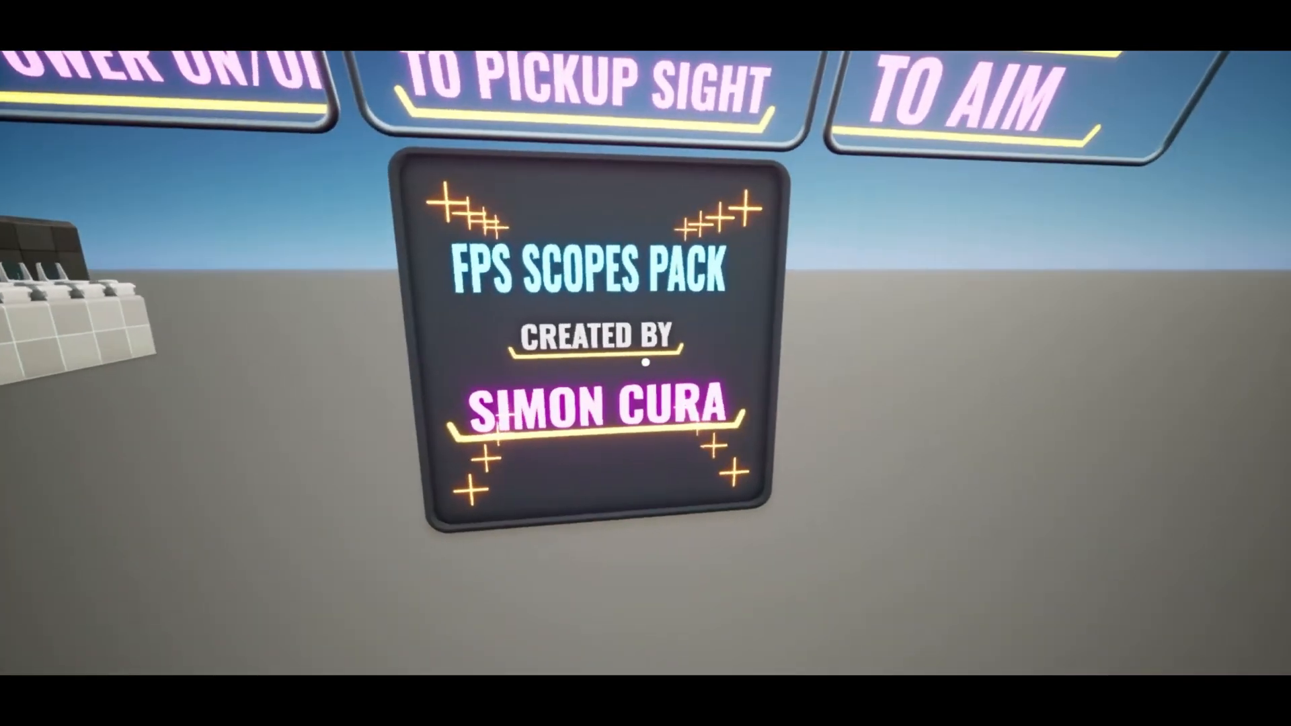
{"action": "mouse_move", "coordinate": [646, 363]}
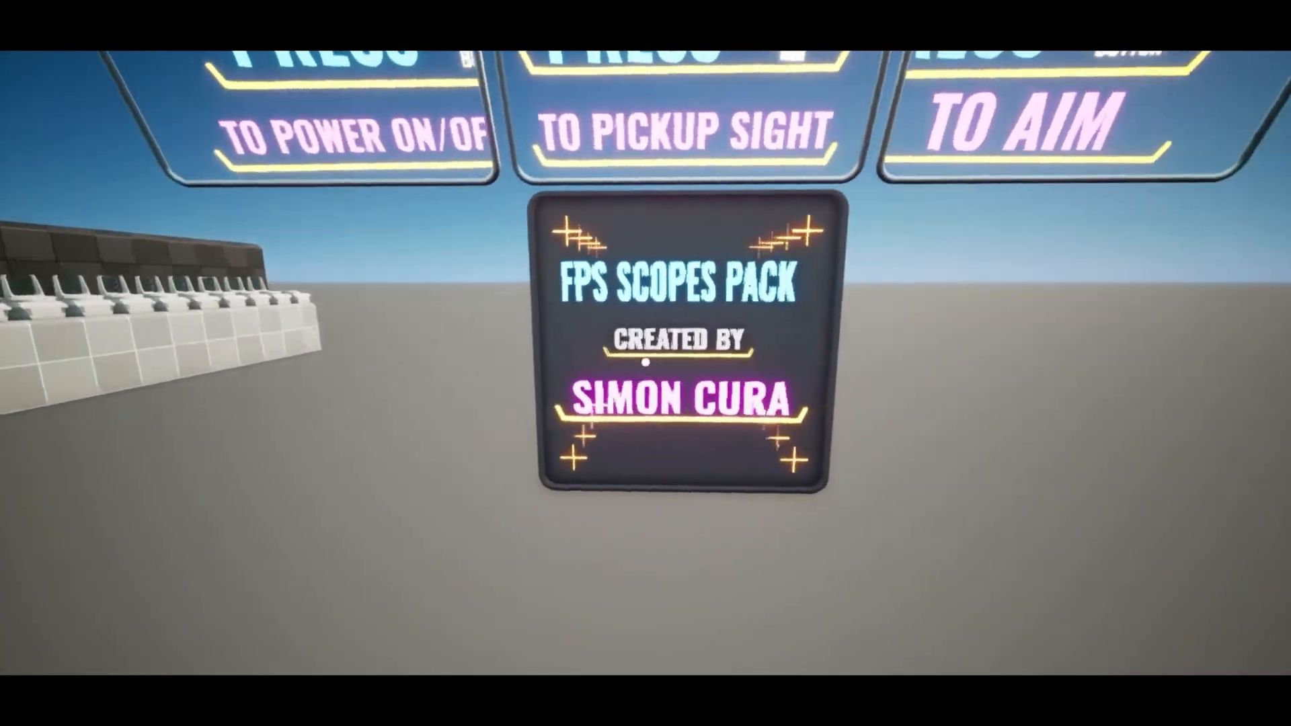